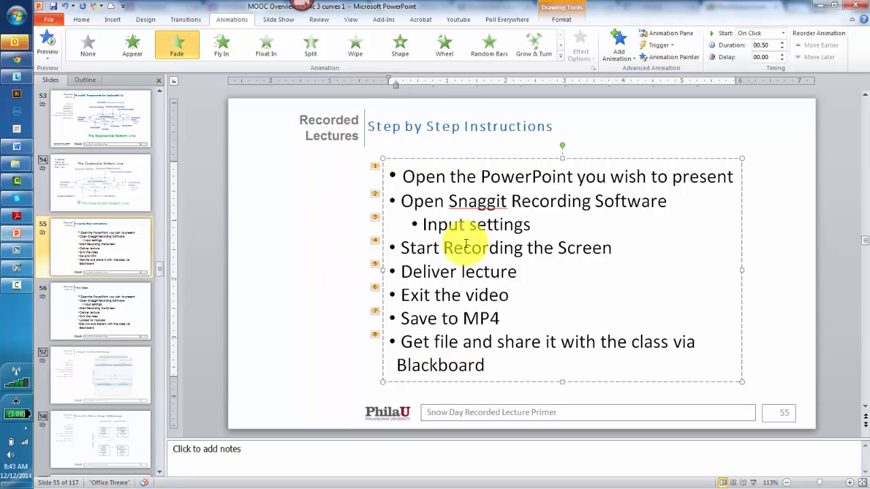
Record the lecture slide in Snagit with microphone and system audio on, about 42 seconds
click(440, 318)
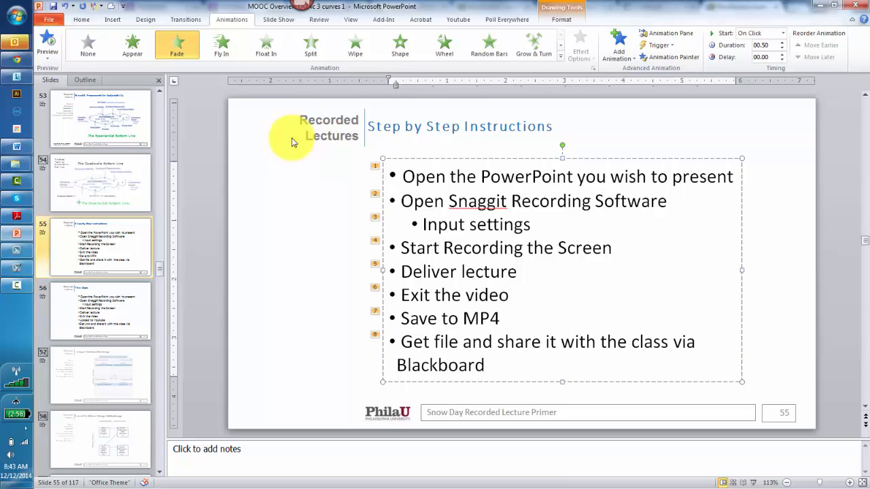
mouse_move(293, 133)
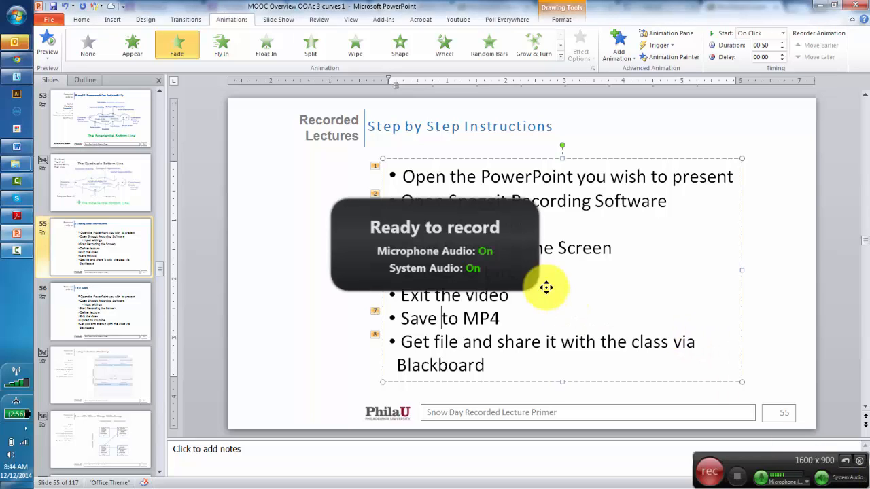
mouse_move(541, 294)
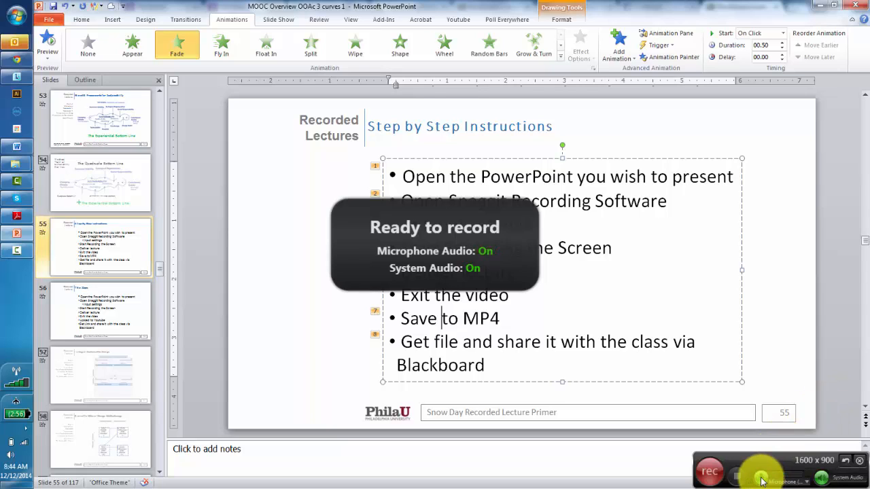
click(781, 472)
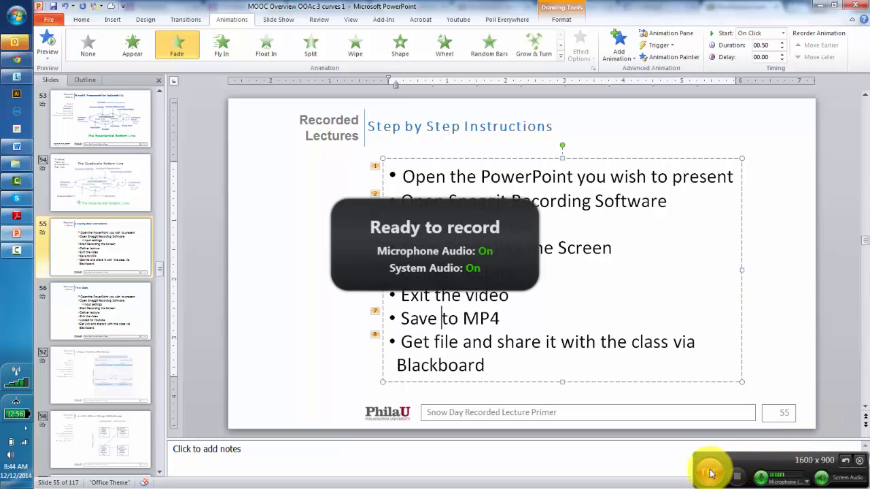
mouse_move(718, 469)
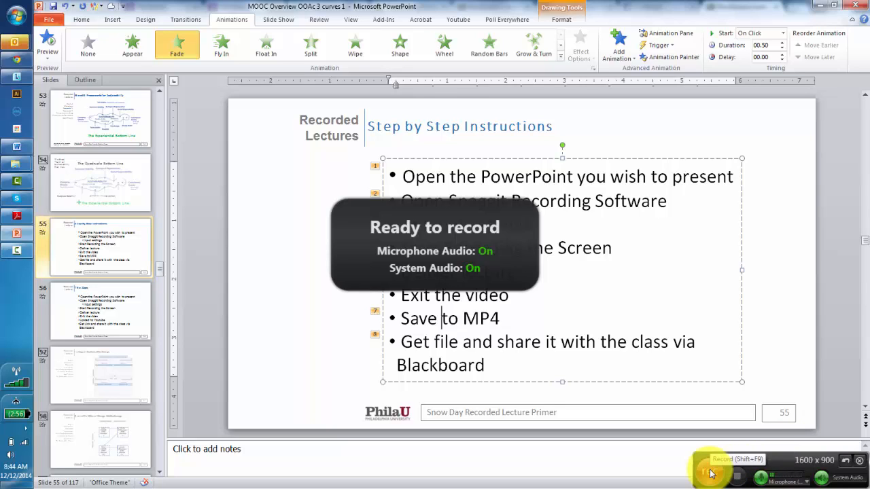
click(709, 473)
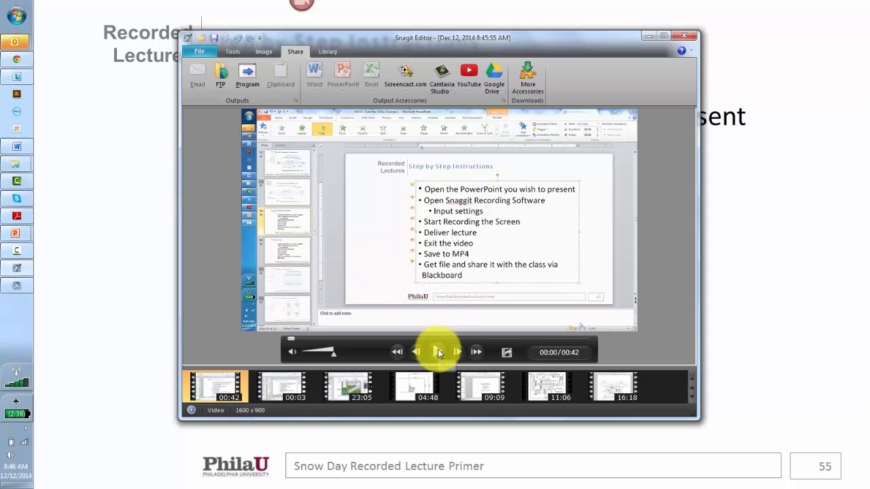
Play back the first few seconds of the recording in Snagit Editor and pause on the slide title
click(438, 352)
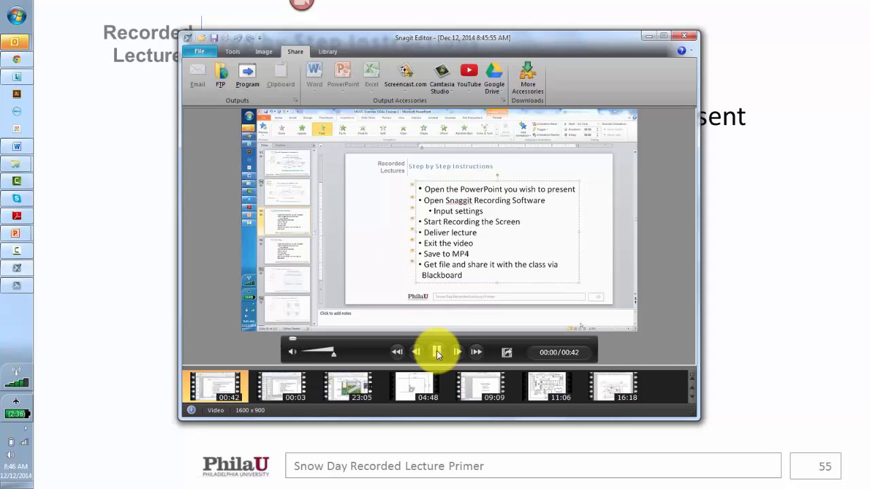
click(437, 352)
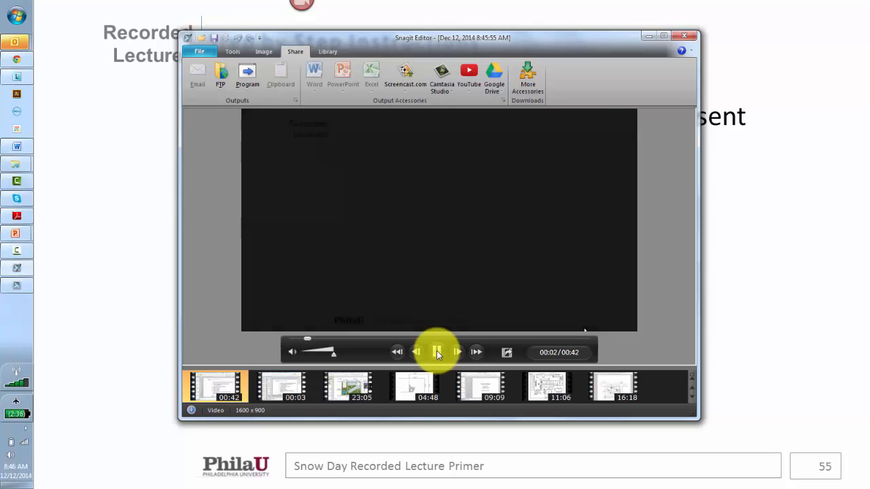
click(438, 352)
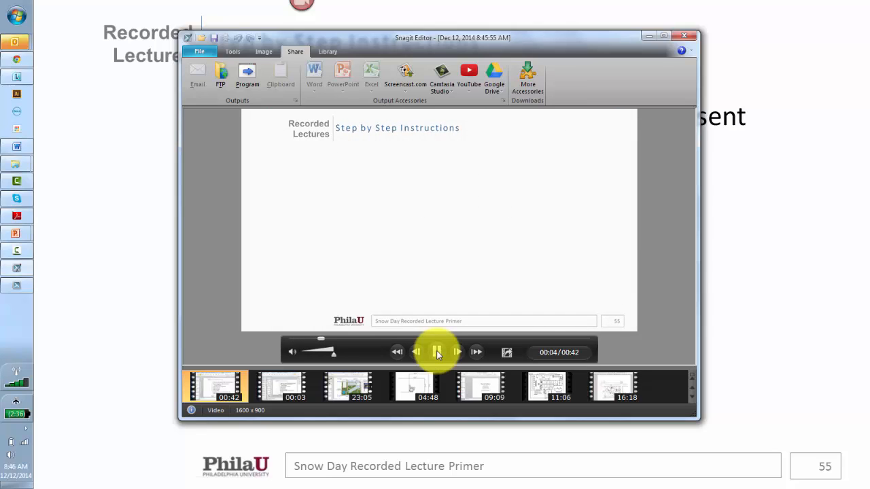
click(437, 352)
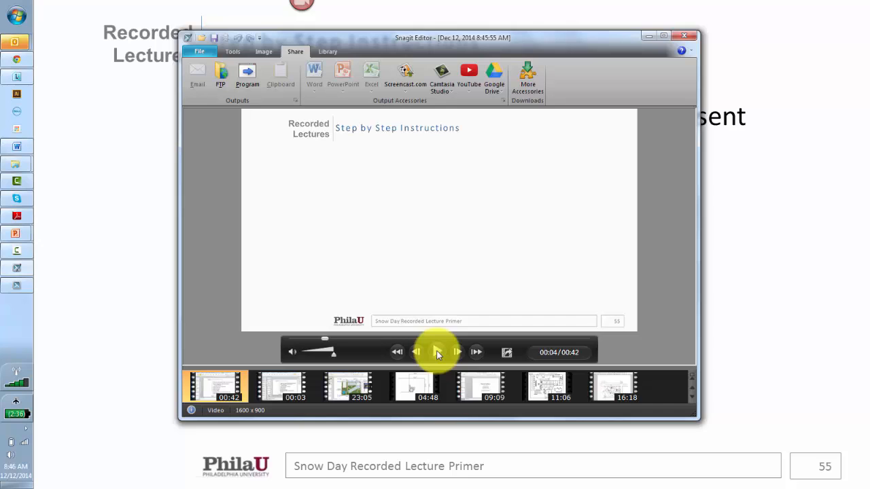
click(437, 352)
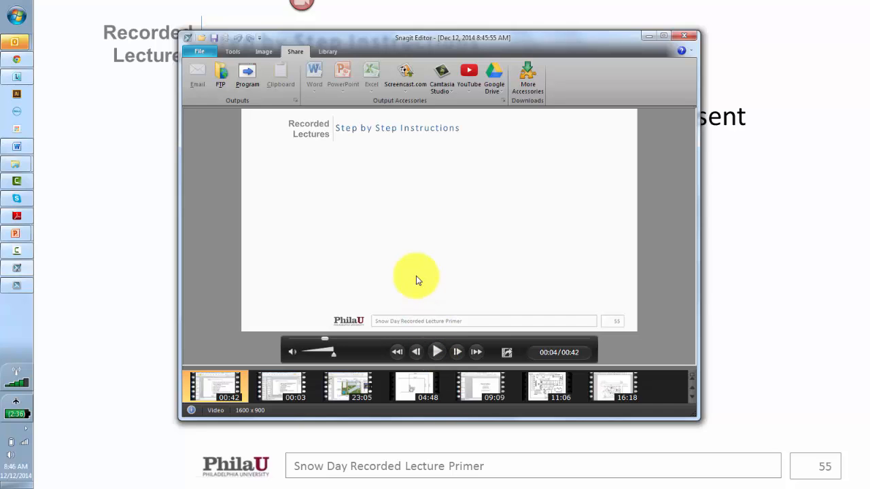
mouse_move(435, 134)
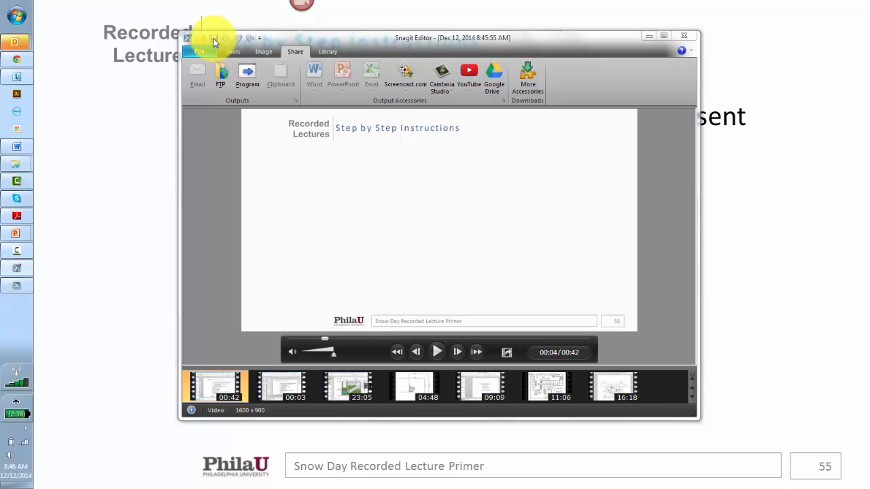
mouse_move(327, 178)
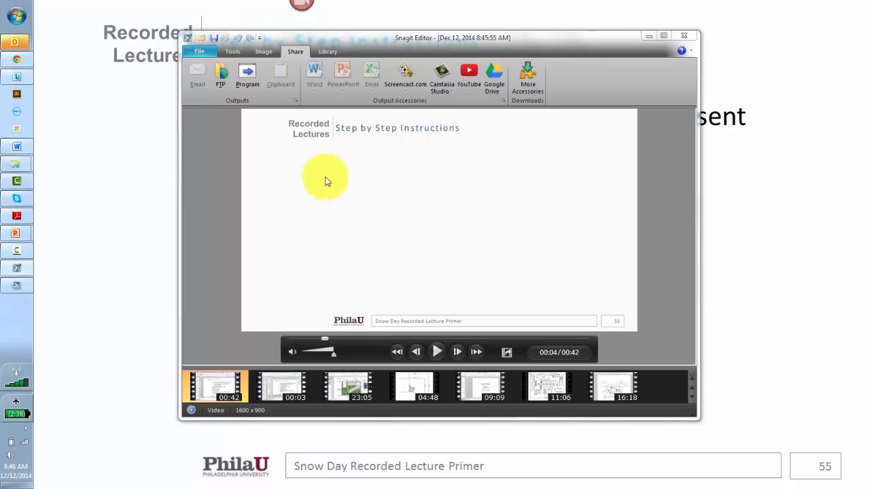
mouse_move(410, 207)
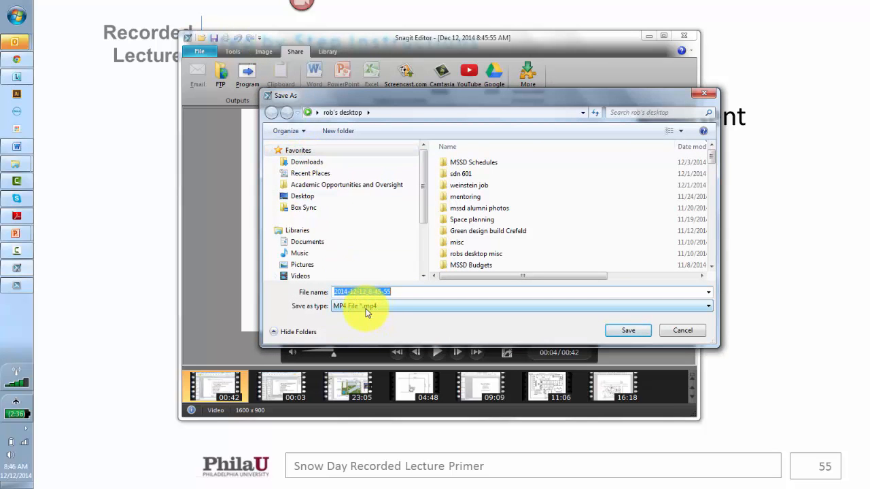
Save the recording to the desktop as MP4 'snow day lecture'
click(397, 292)
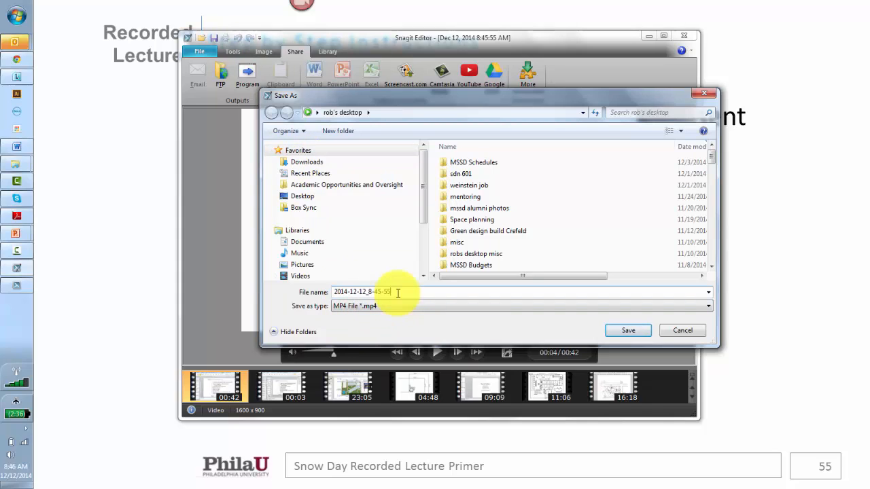
text(snow day)
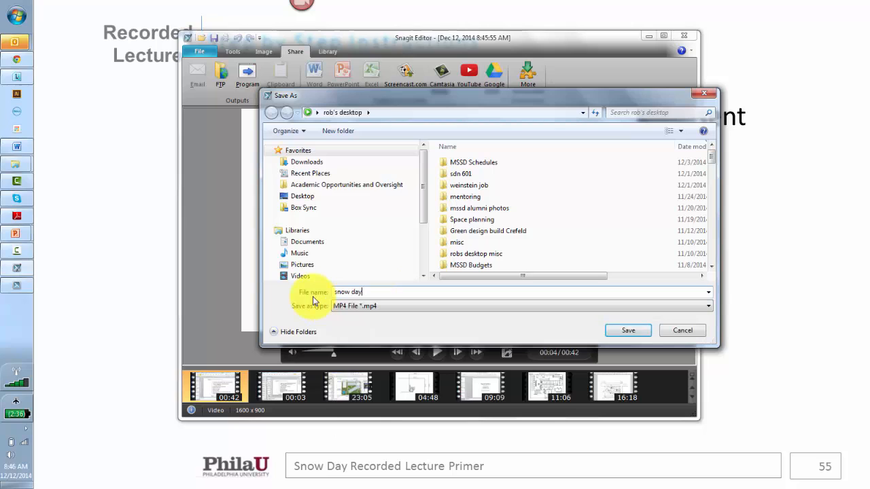
text(lecture)
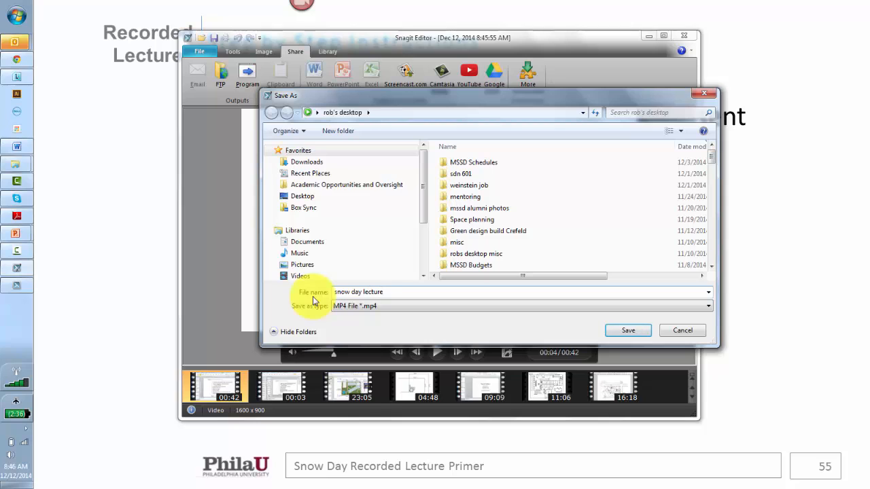
mouse_move(406, 310)
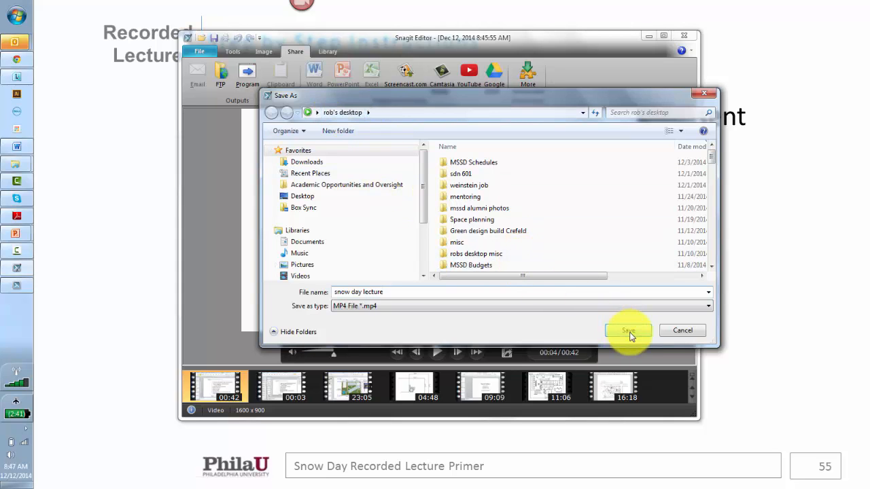
click(628, 332)
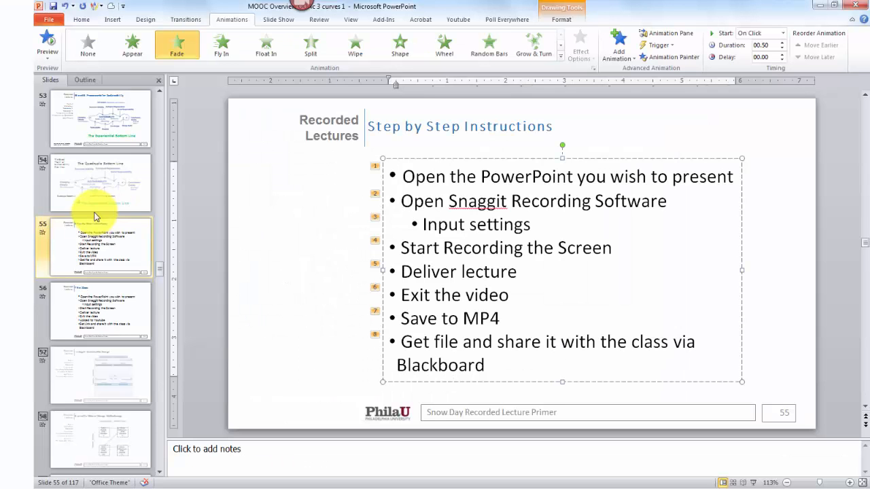
Find 'snow day lecture' MP4 on the desktop in Windows Explorer and play it in the media player
click(101, 310)
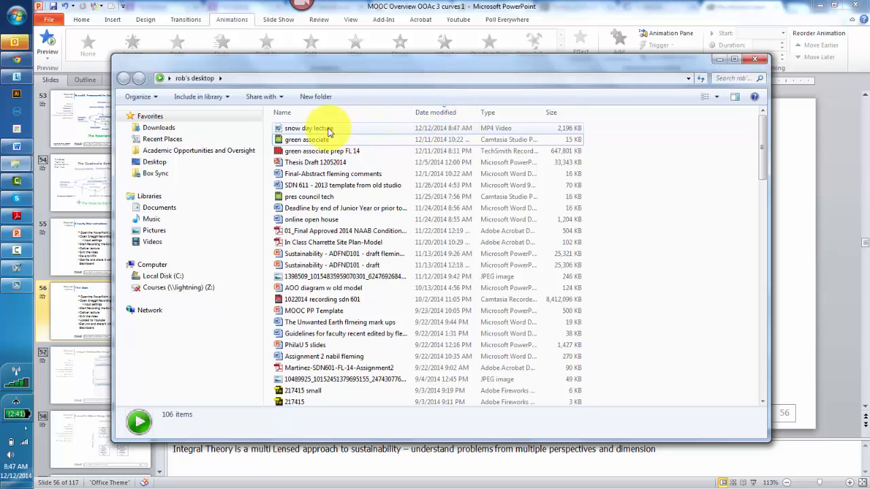
mouse_move(329, 128)
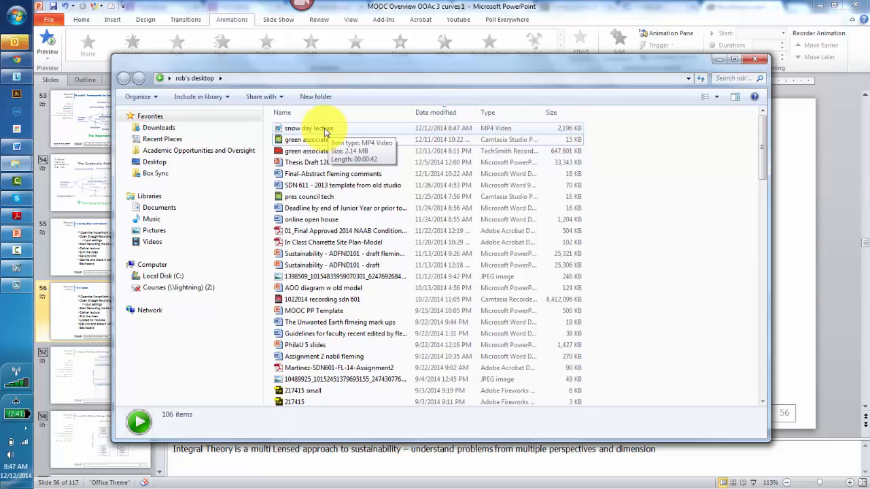
click(310, 127)
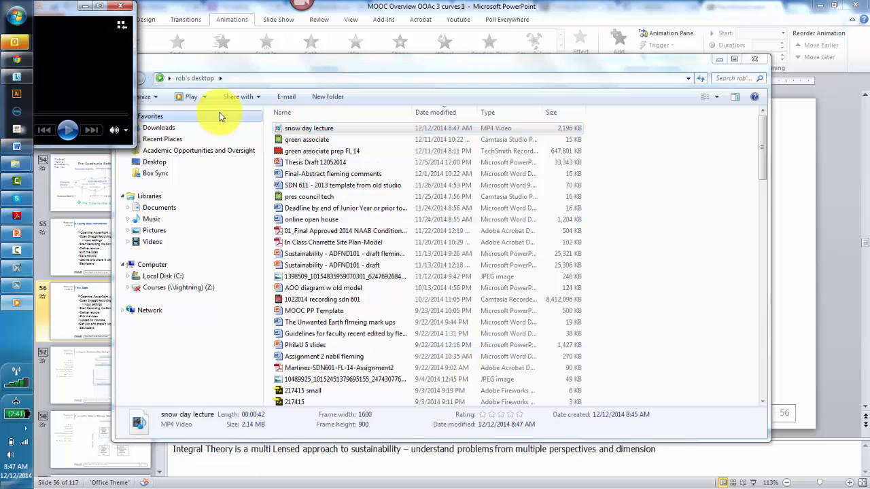
double_click(310, 127)
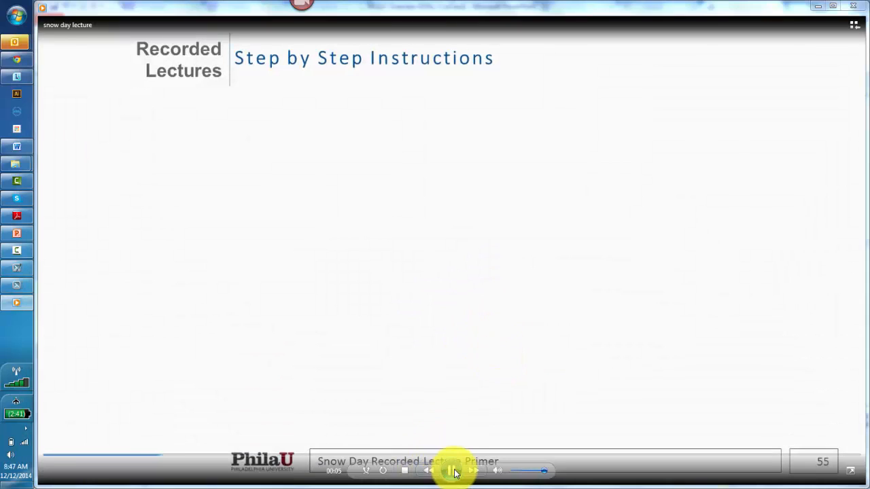
click(451, 471)
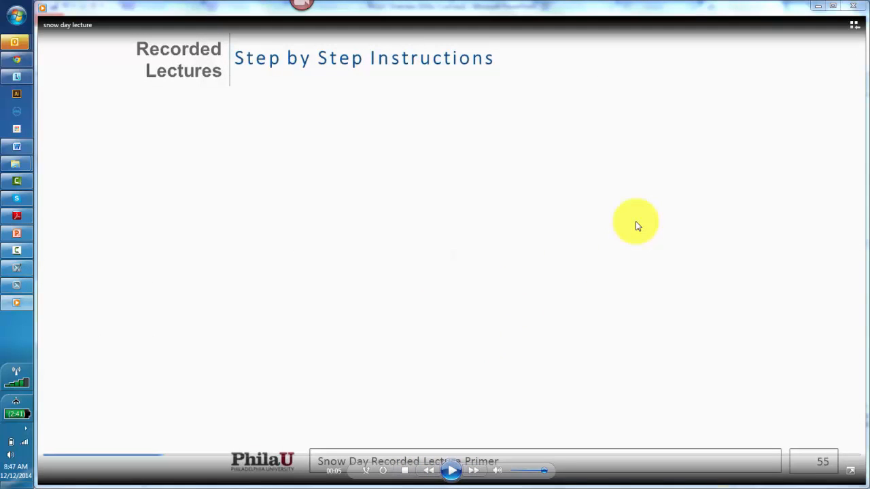
mouse_move(829, 14)
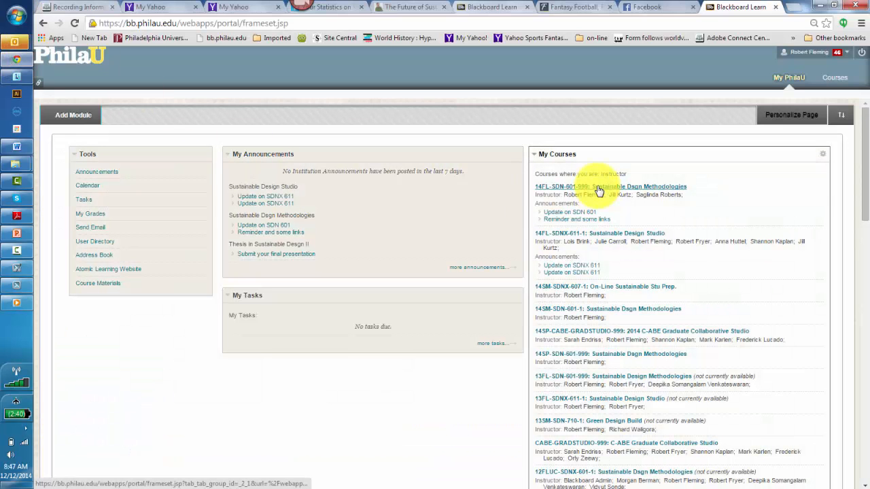
Enter the Sustainable Dsgn Methodologies course and its Class Recordings content area
click(601, 190)
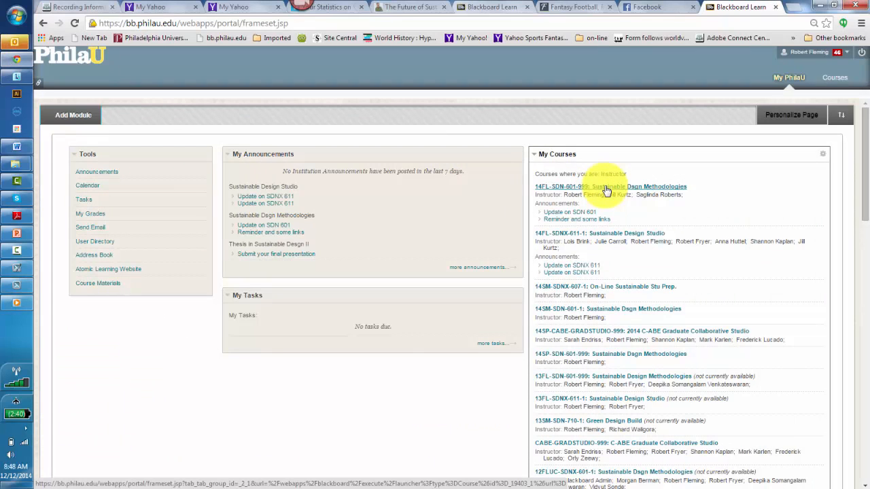
click(614, 186)
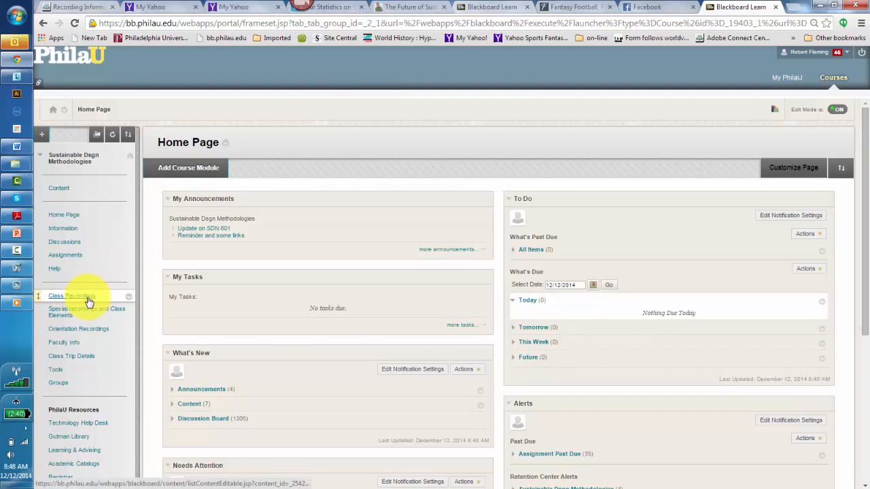
click(73, 296)
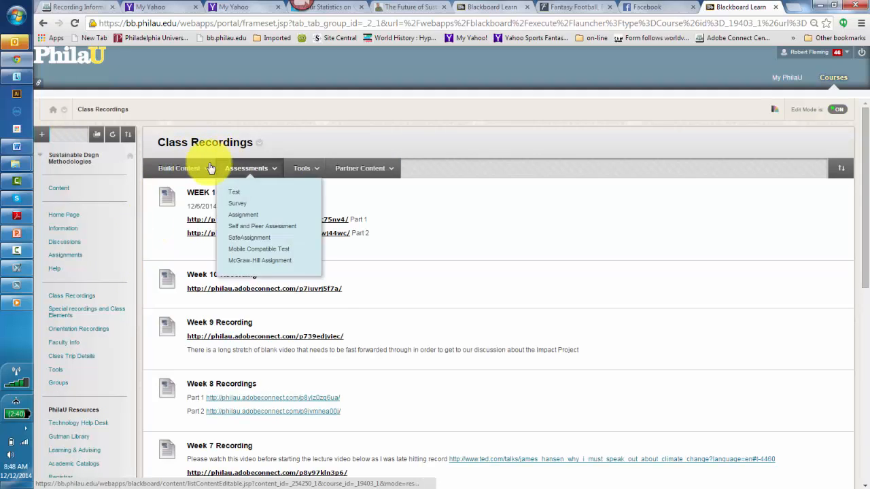
Start a new content Item via Build Content, named 'snow day lecture'
click(180, 168)
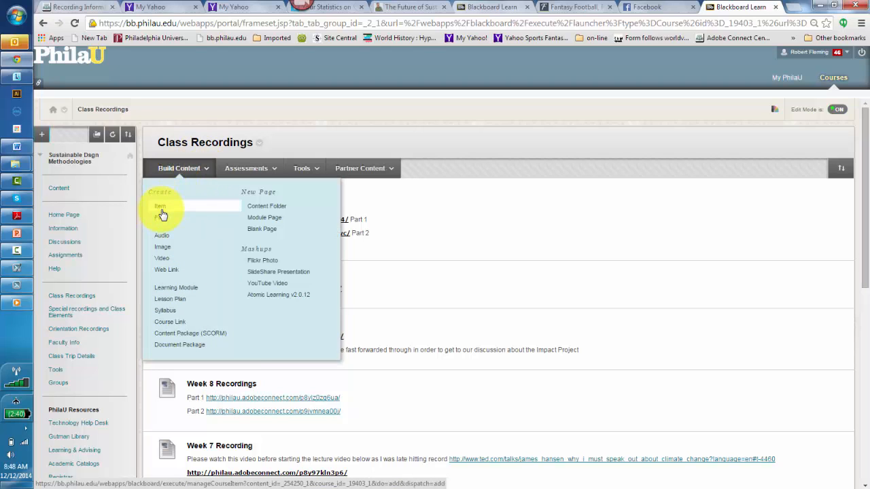
click(160, 207)
text(snow day lecture)
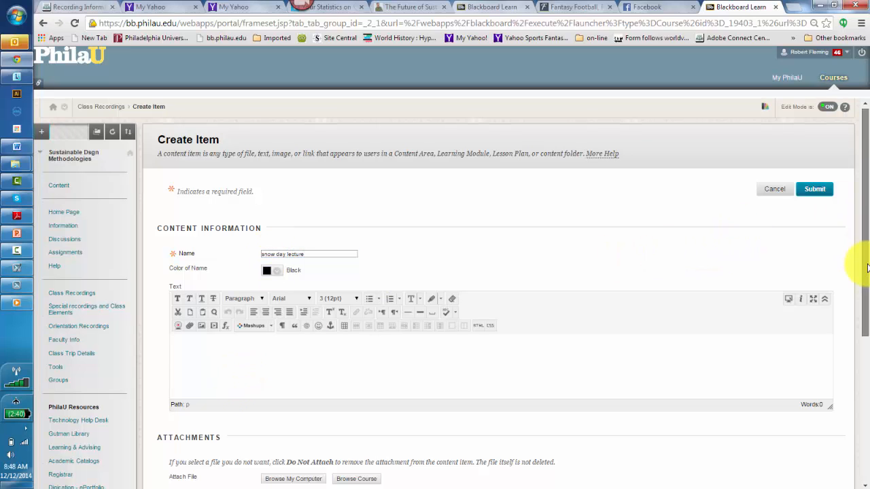
scroll(down, 3)
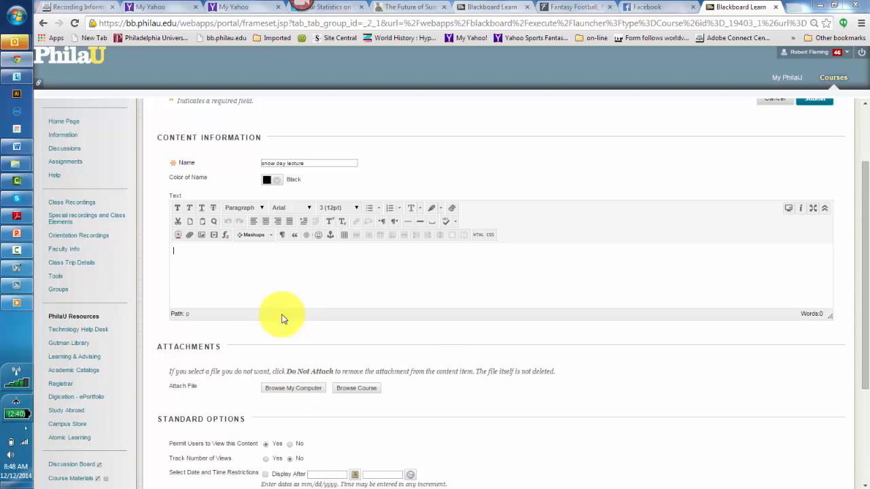
Attach 'snow day lecture.mp4' from Desktop > rob's desktop via Browse My Computer
click(294, 389)
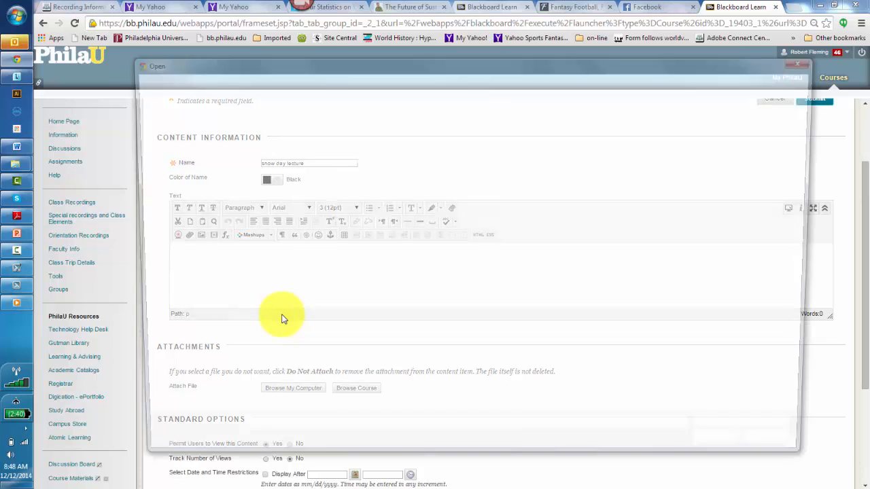
click(294, 389)
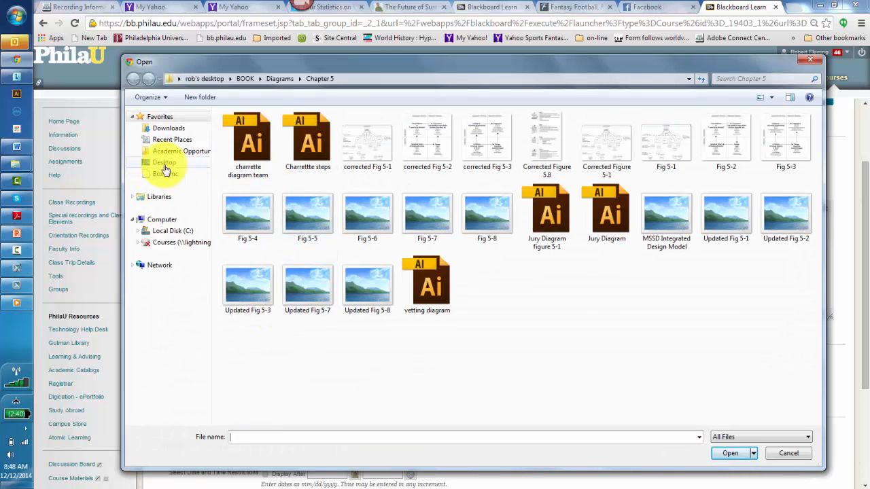
click(165, 163)
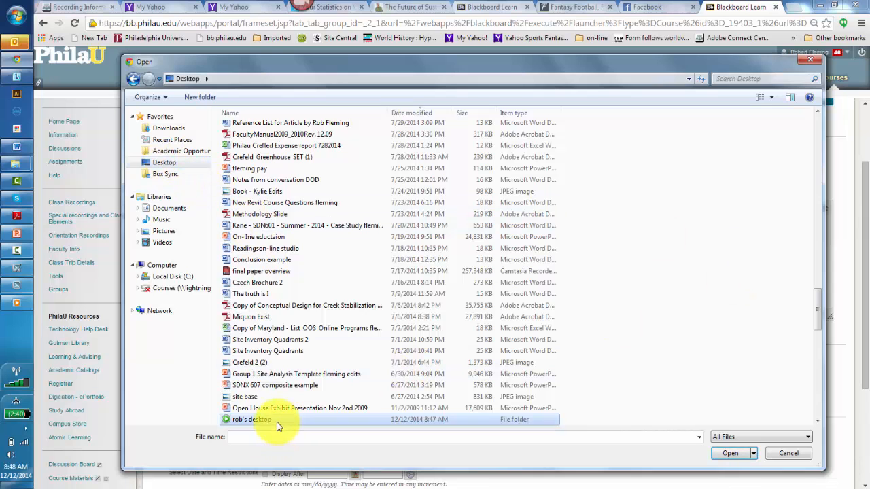
double_click(253, 419)
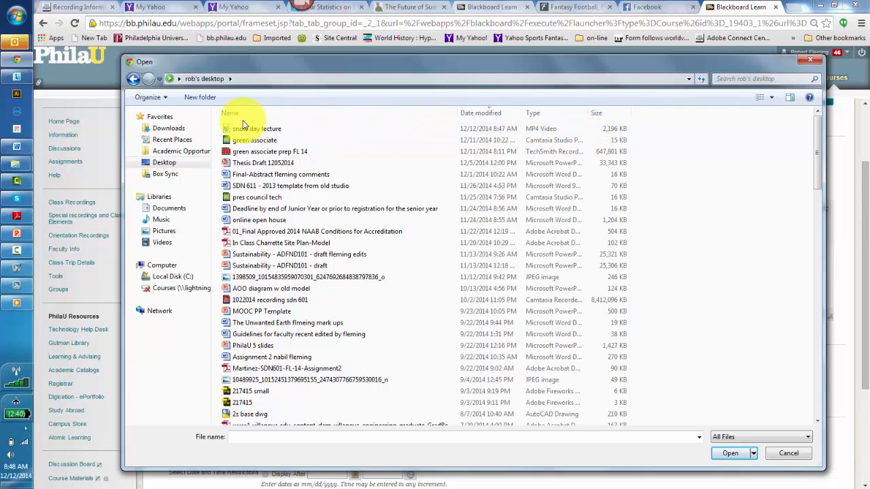
click(730, 454)
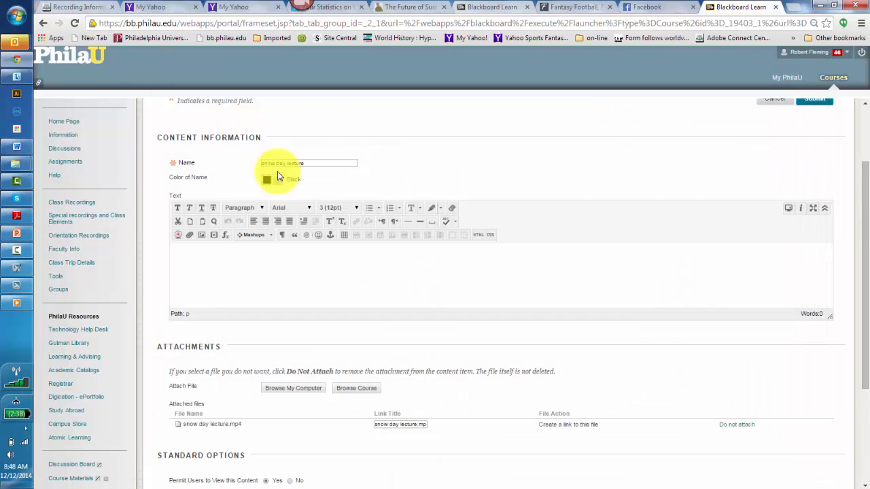
Submit the item and confirm 'snow day lecture' with its MP4 sits at the top of Class Recordings
scroll(down, 3)
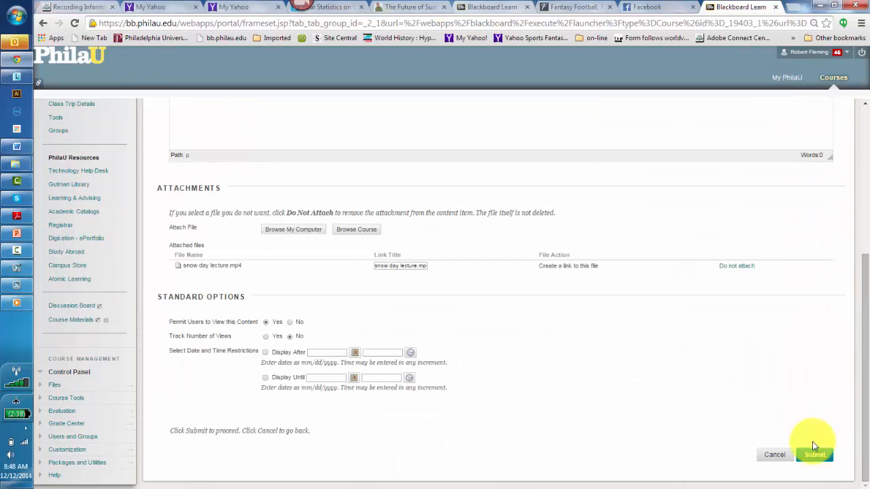
click(813, 454)
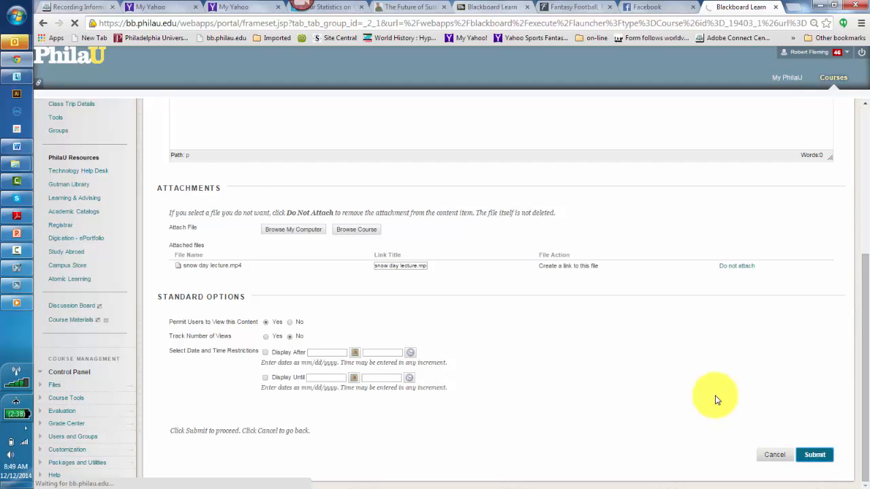
scroll(up, 3)
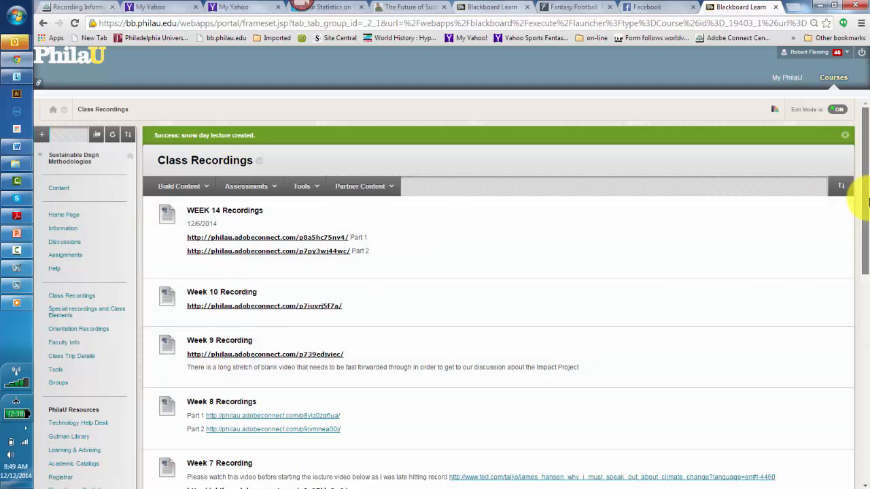
scroll(down, 3)
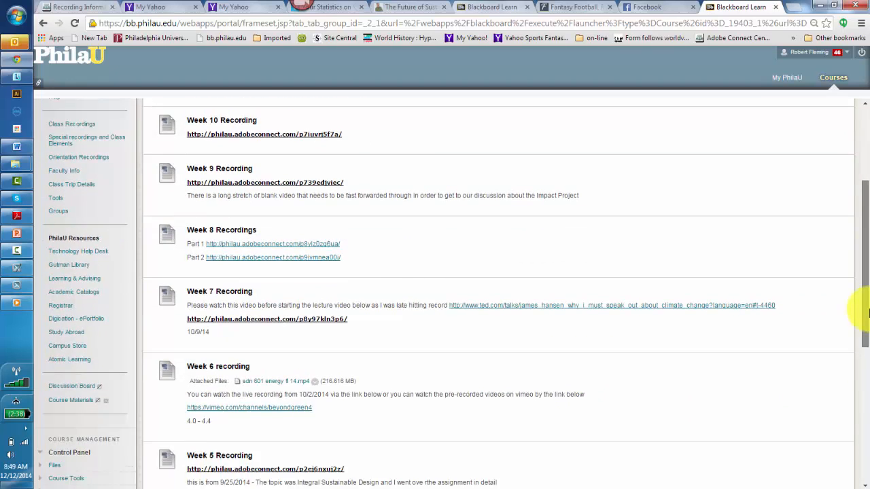
scroll(down, 3)
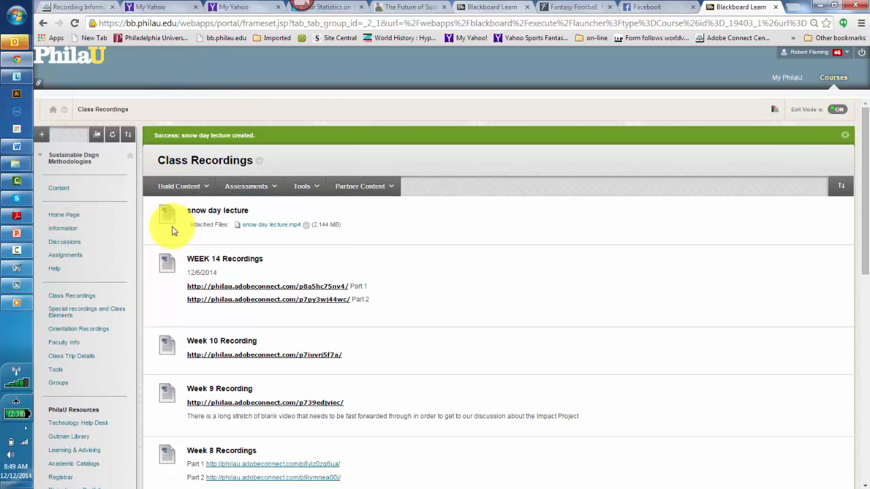
mouse_move(158, 229)
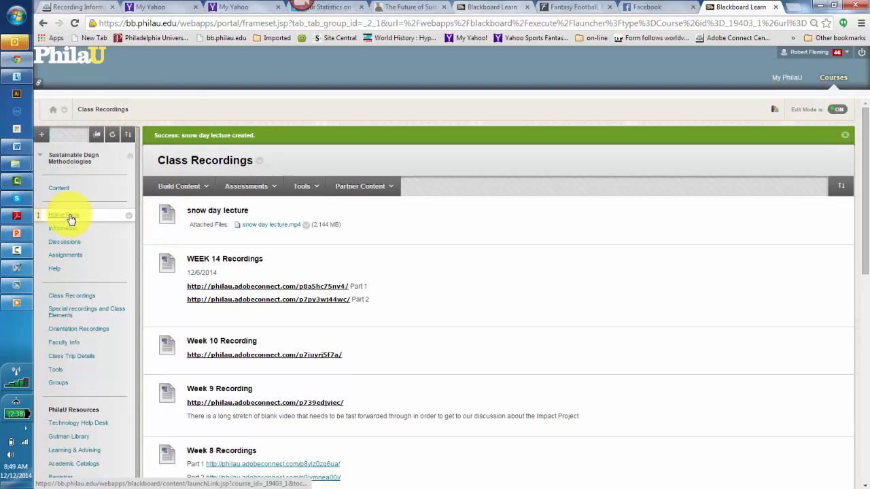
From the course Home Page's announcements, start a new Create Announcement form
click(62, 214)
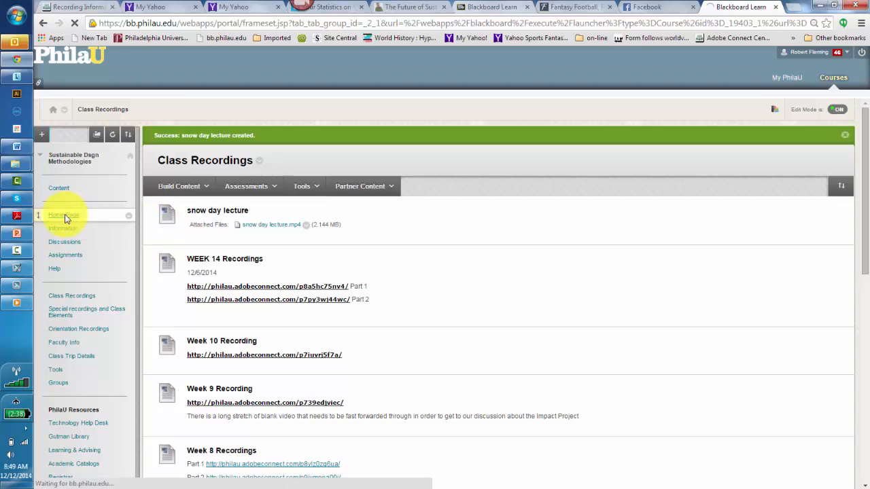
click(63, 214)
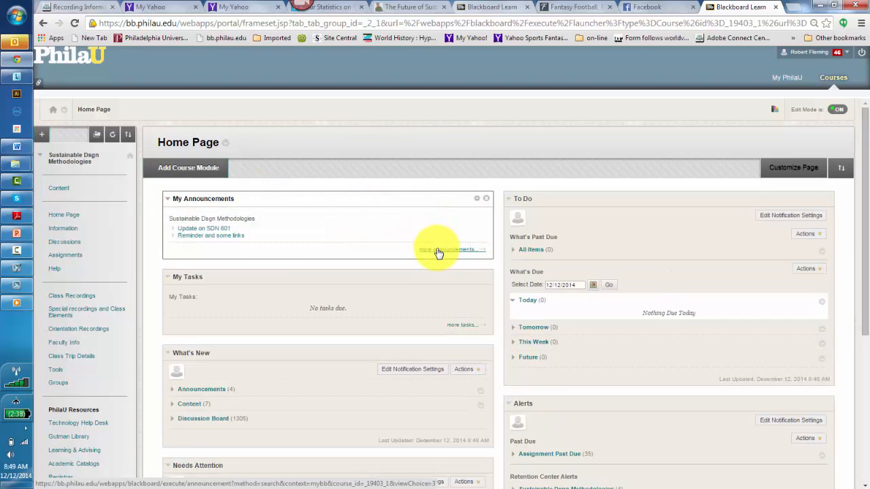
click(446, 250)
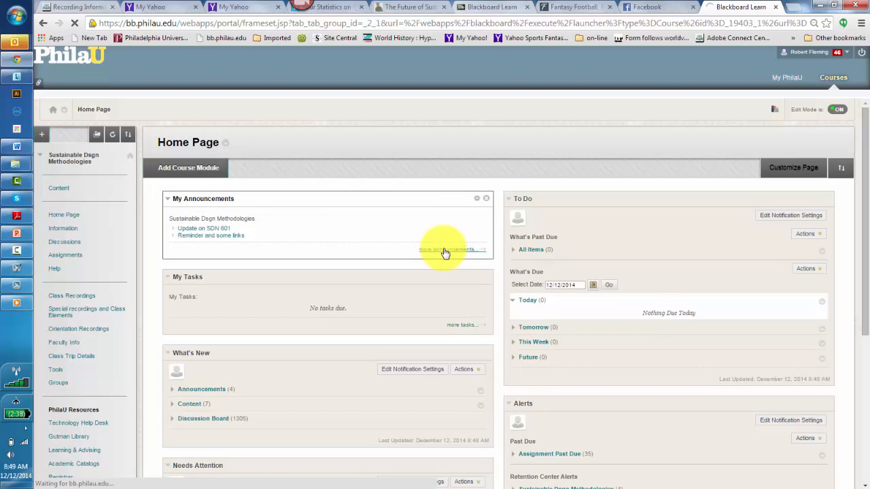
click(446, 251)
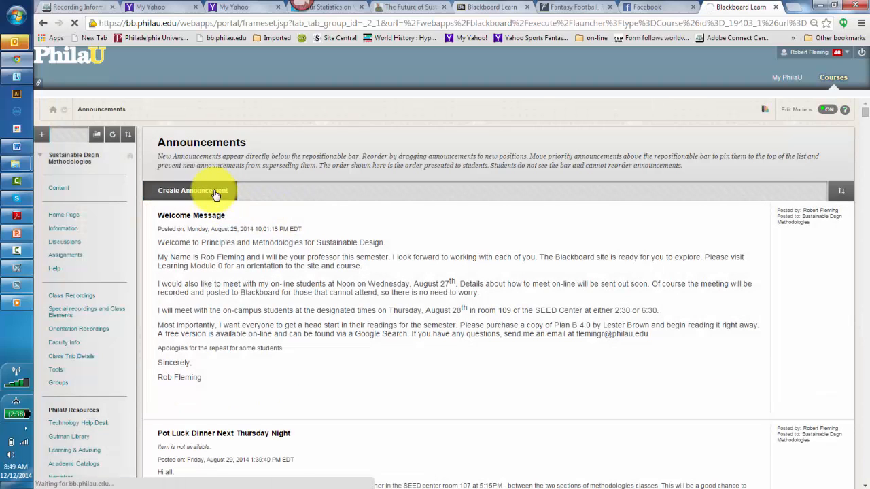
click(193, 190)
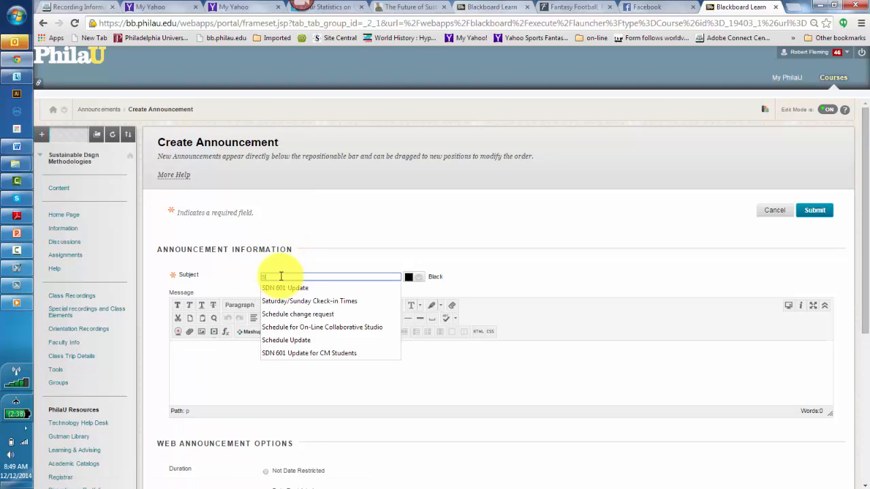
Enter subject 'Snow day' and message 'I am sorry to report that you should watch this lecture'
text(Snow day)
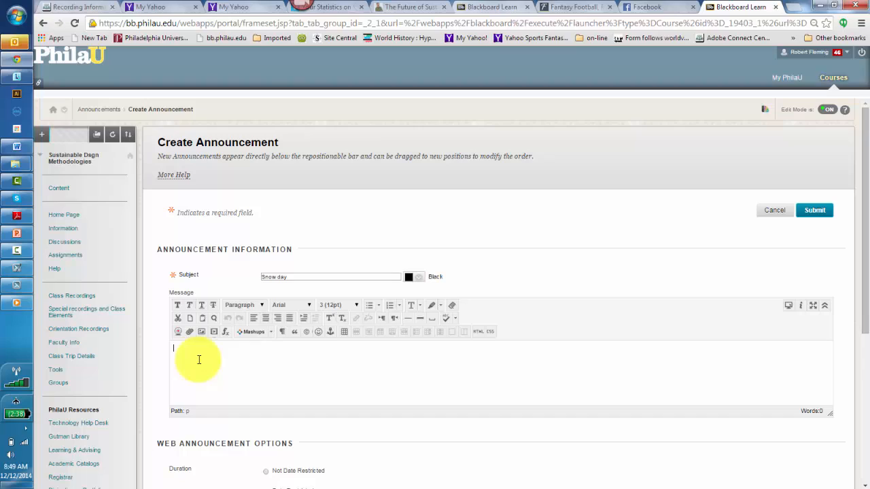
text(I am sorry to)
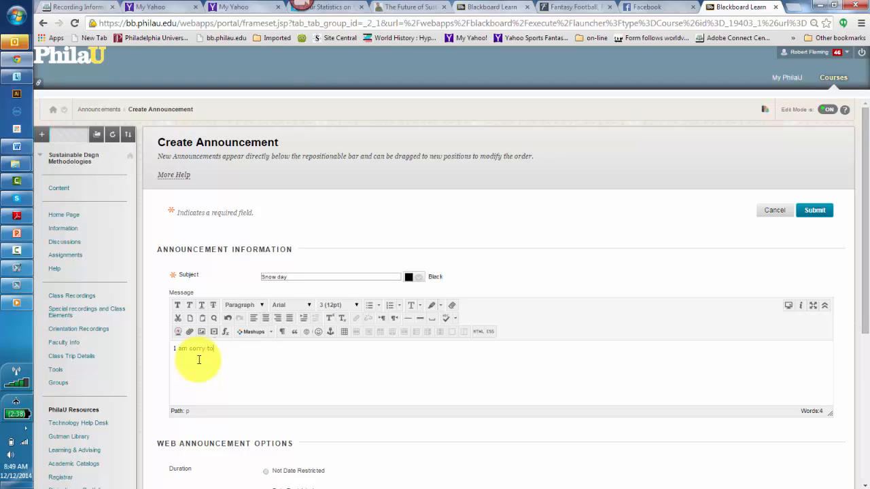
text(report that)
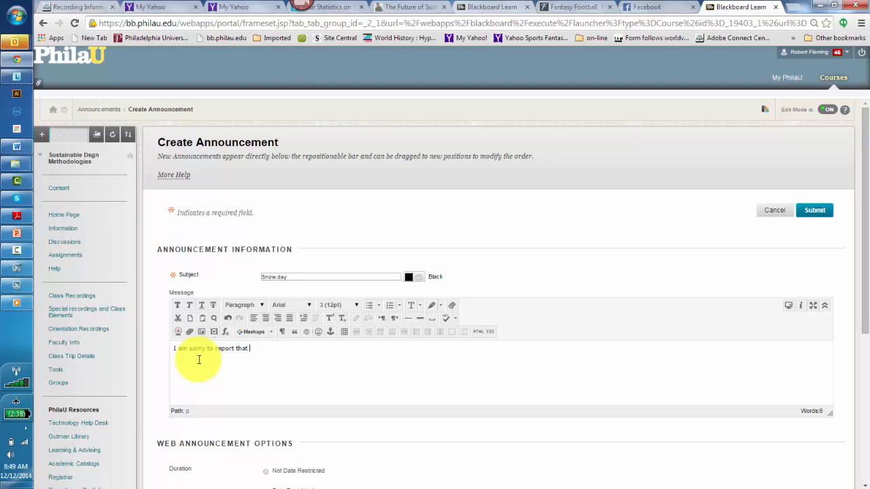
text(you should)
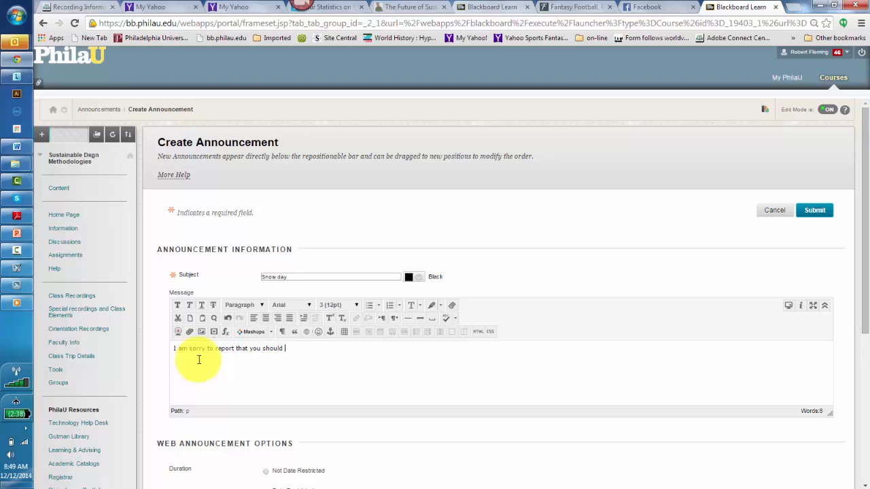
text(wath)
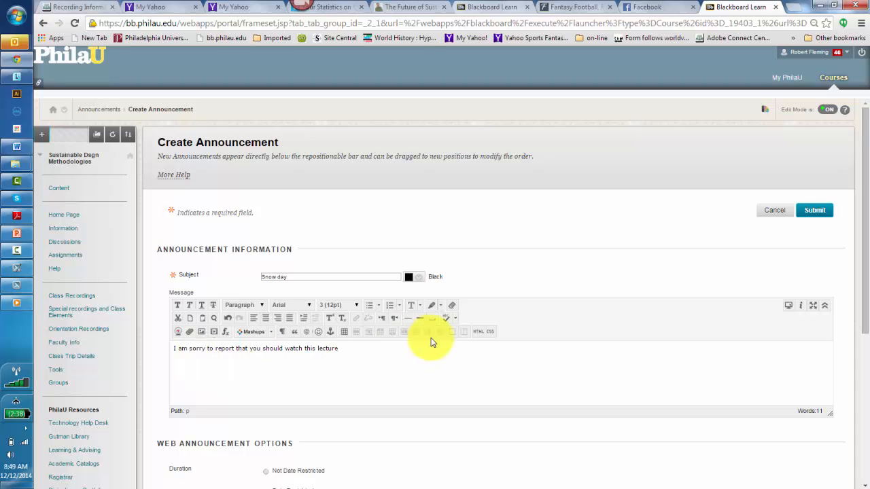
scroll(down, 3)
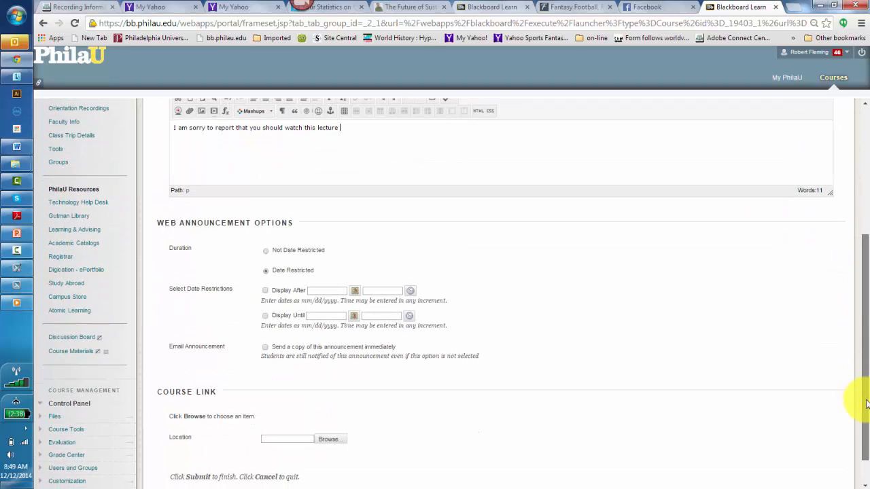
Make the announcement Date Restricted until 12/22/2014 11:59 PM and send an email copy immediately
scroll(down, 3)
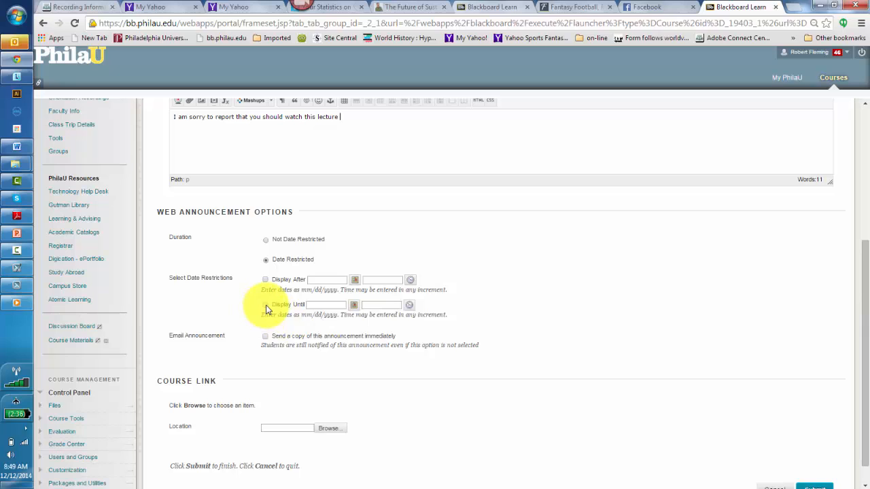
click(265, 304)
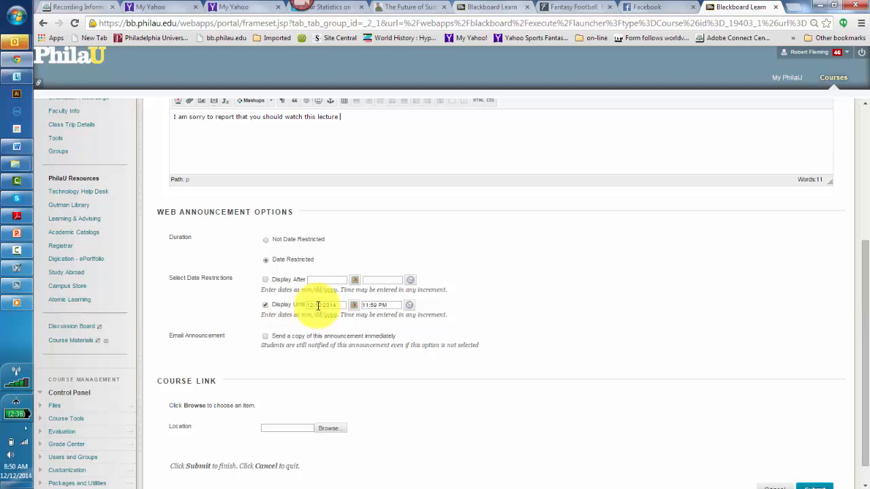
click(319, 304)
text(2)
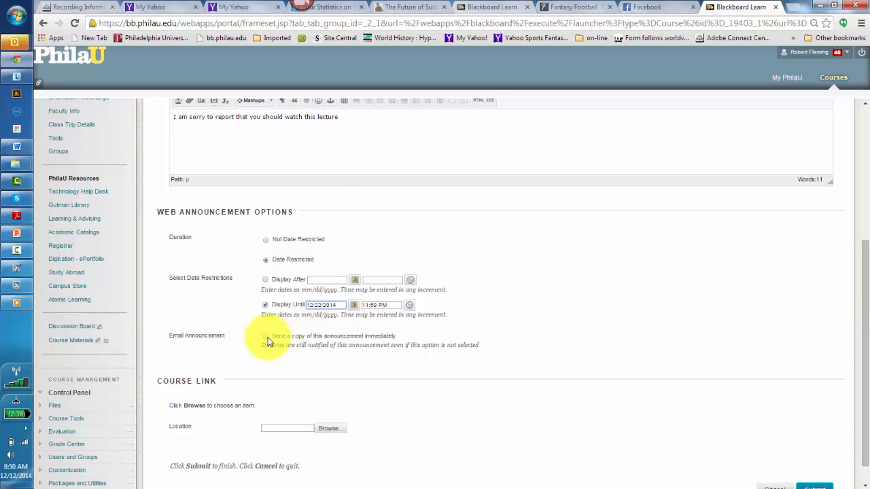
click(267, 336)
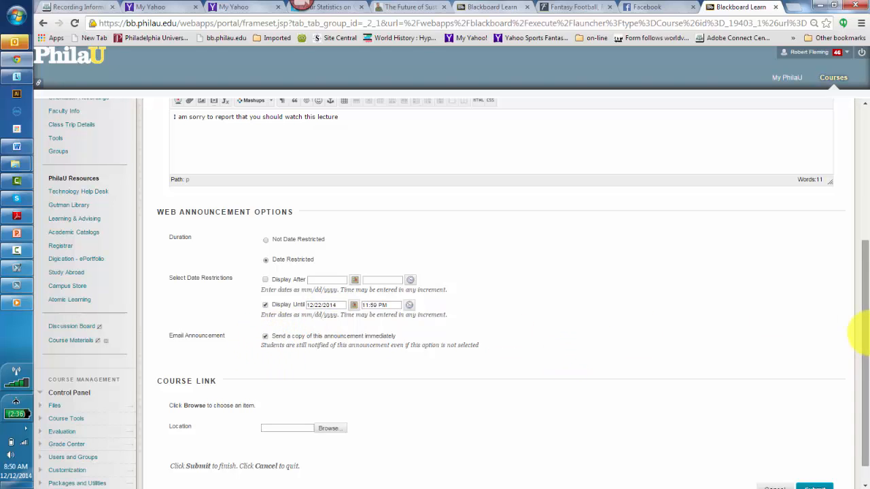
scroll(down, 3)
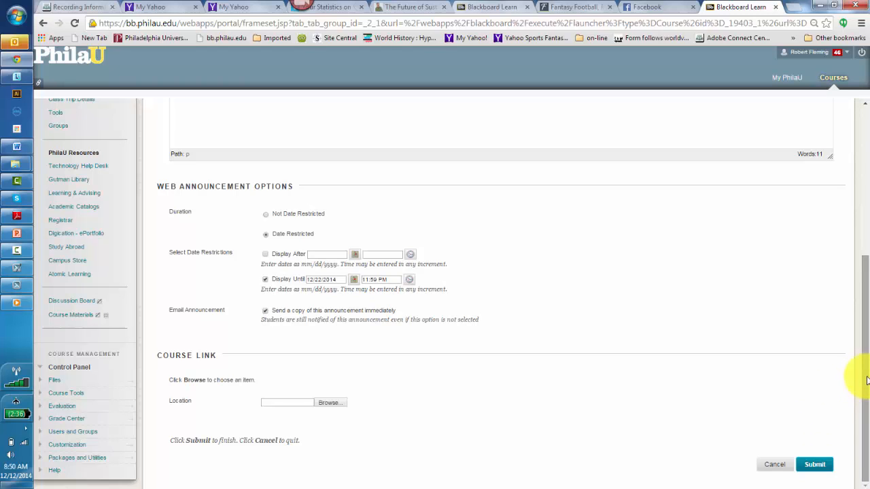
mouse_move(68, 275)
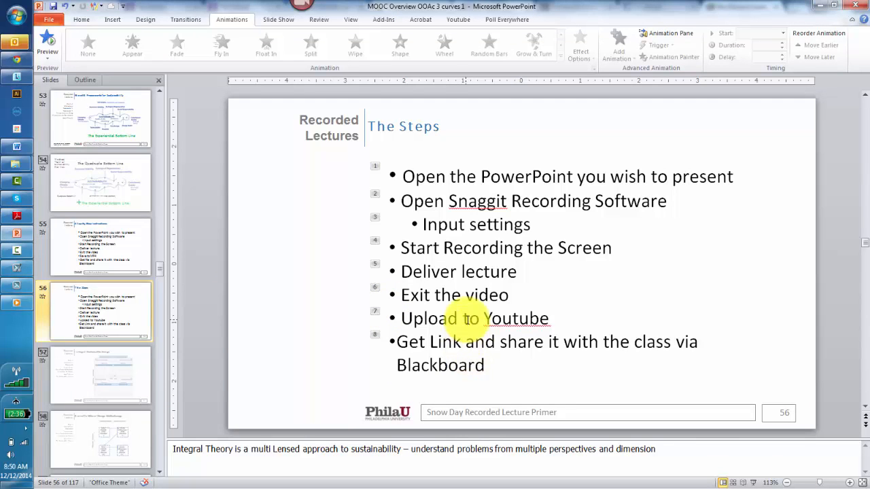
Show slide 55, 'Step by Step Instructions' for saving to MP4 and sharing via Blackboard
click(101, 246)
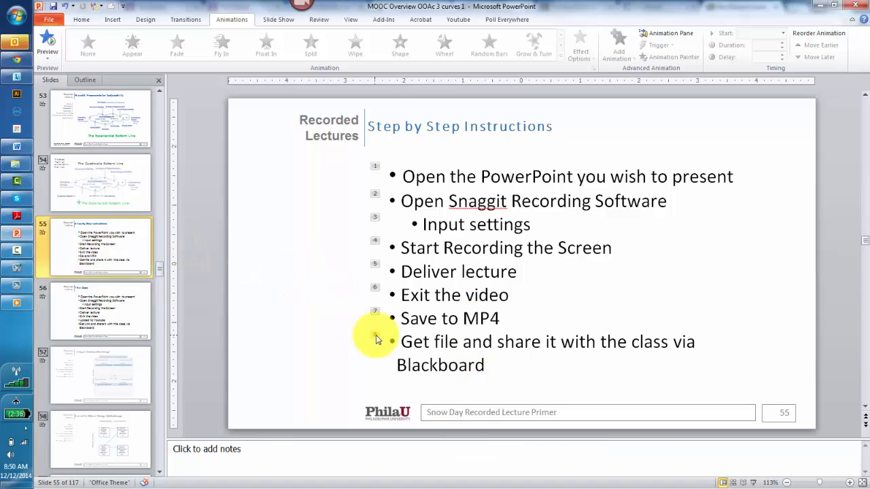